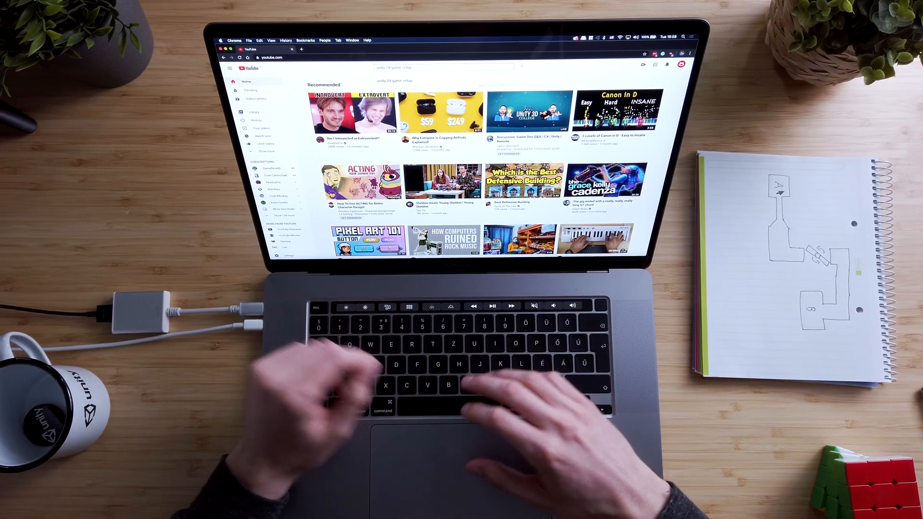
Step: Submit the YouTube search for Unity 2D tutorials and reach the Simple 2D Scene Setup video
key("Enter")
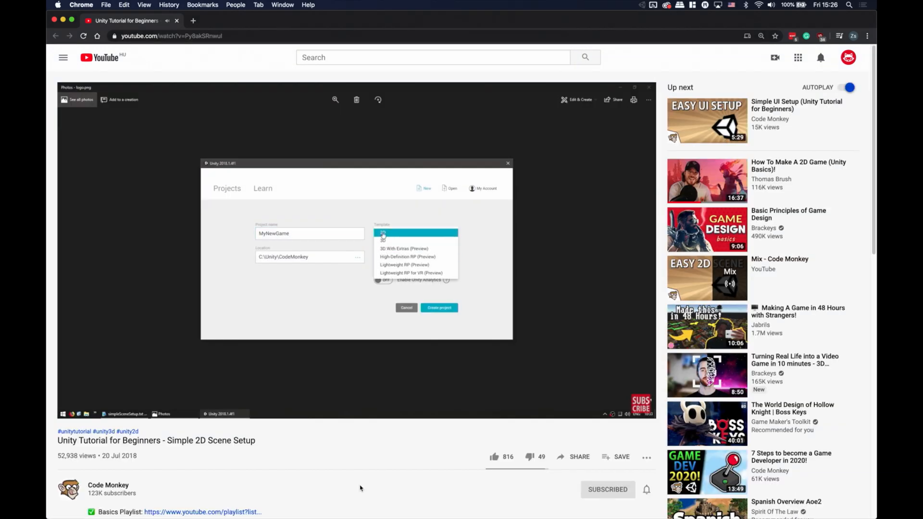
left_click(438, 308)
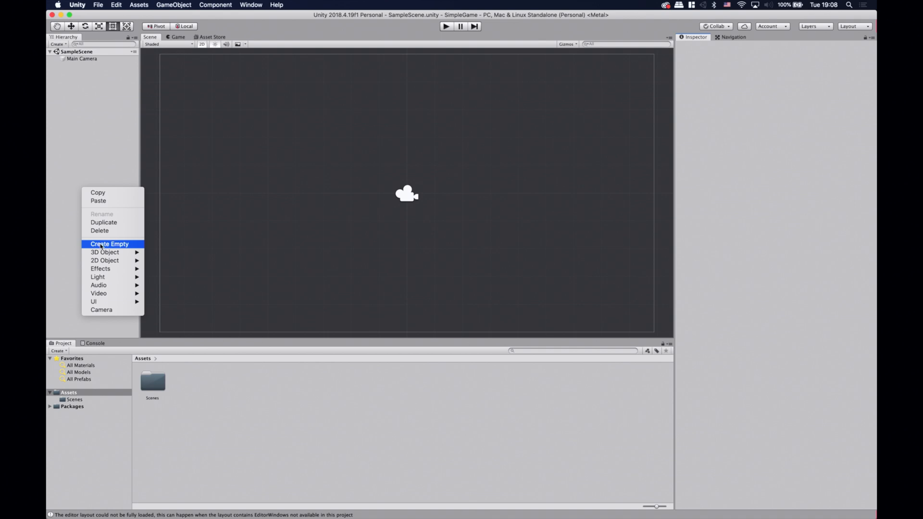
Step: Create an empty game object in the Hierarchy and name it Background
left_click(109, 243)
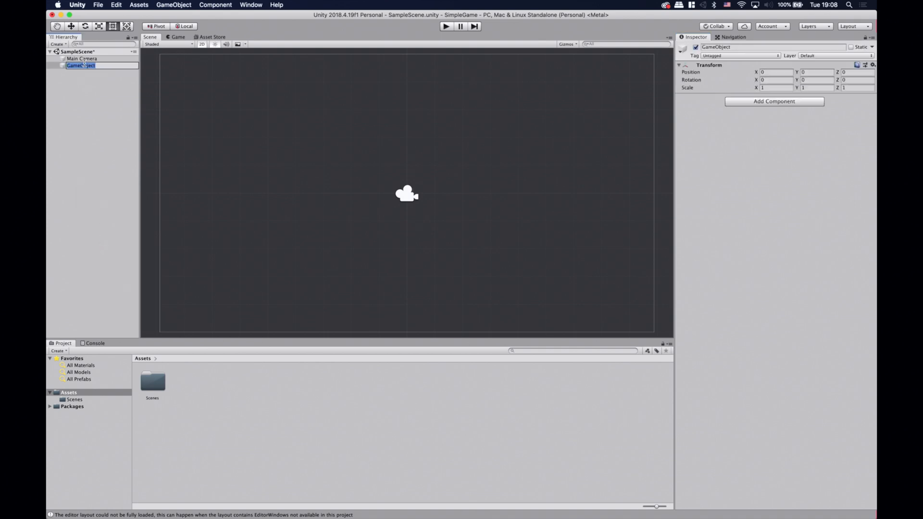
type("Background")
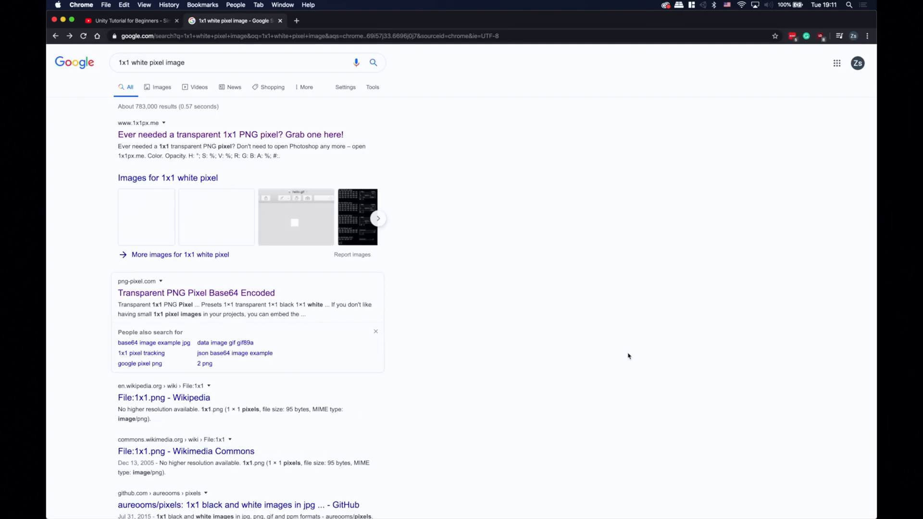
Step: From png-pixel.com, download the 1x1 white pixel PNG toward the SimpleGame Assets folder
left_click(196, 292)
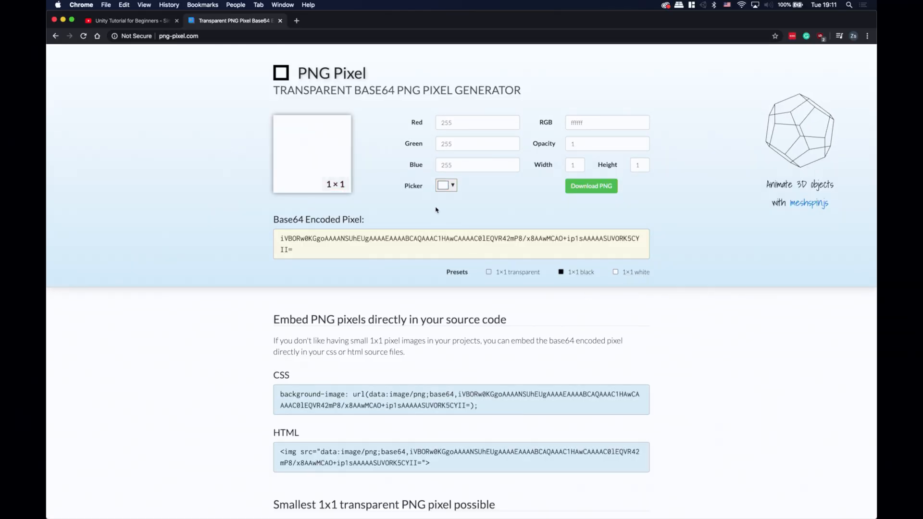
left_click(591, 185)
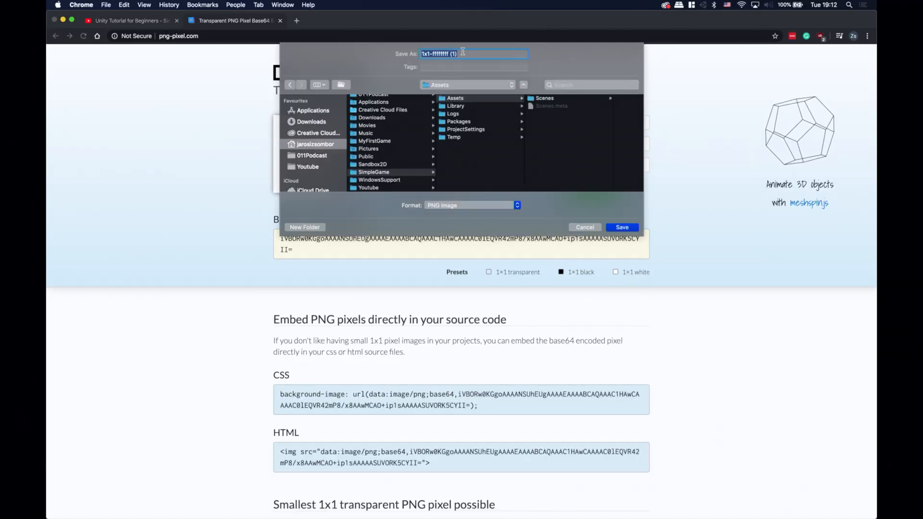